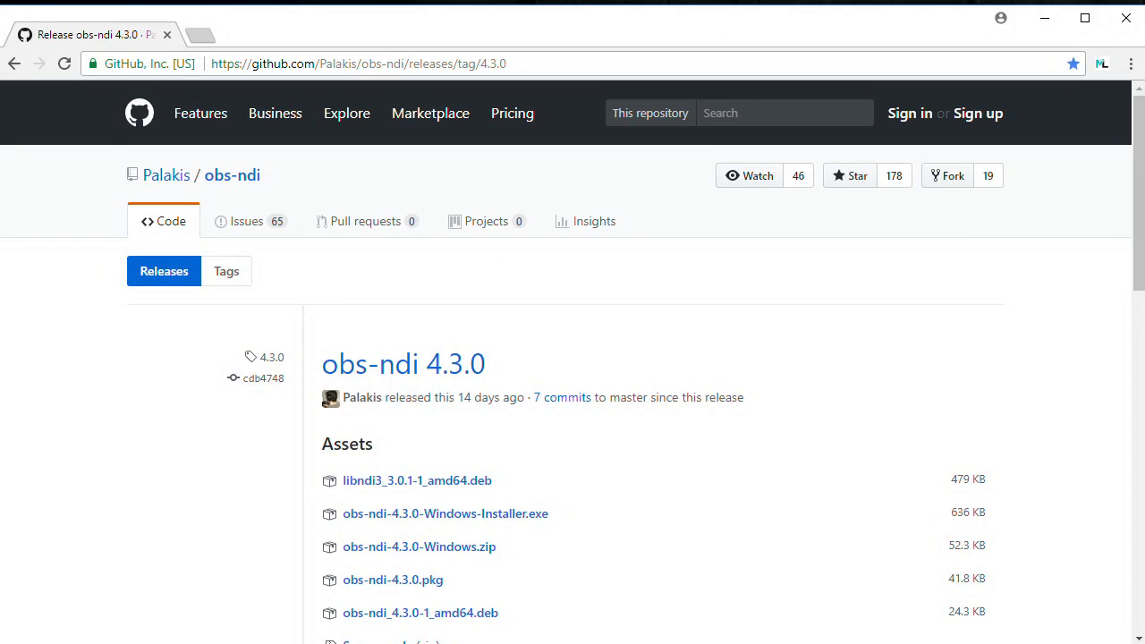
{"action": "mouse_move", "coordinate": [756, 349]}
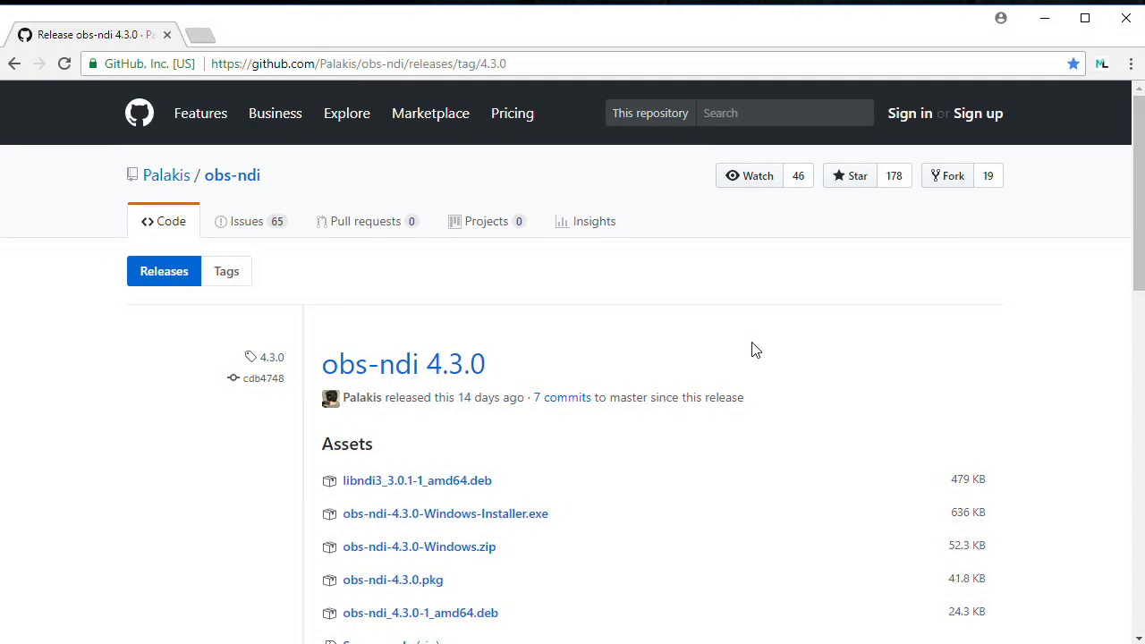
Step: Download the obs-ndi 4.3.0 Windows installer from the GitHub release page
{"action": "scroll", "scroll_direction": "down", "scroll_amount": 3}
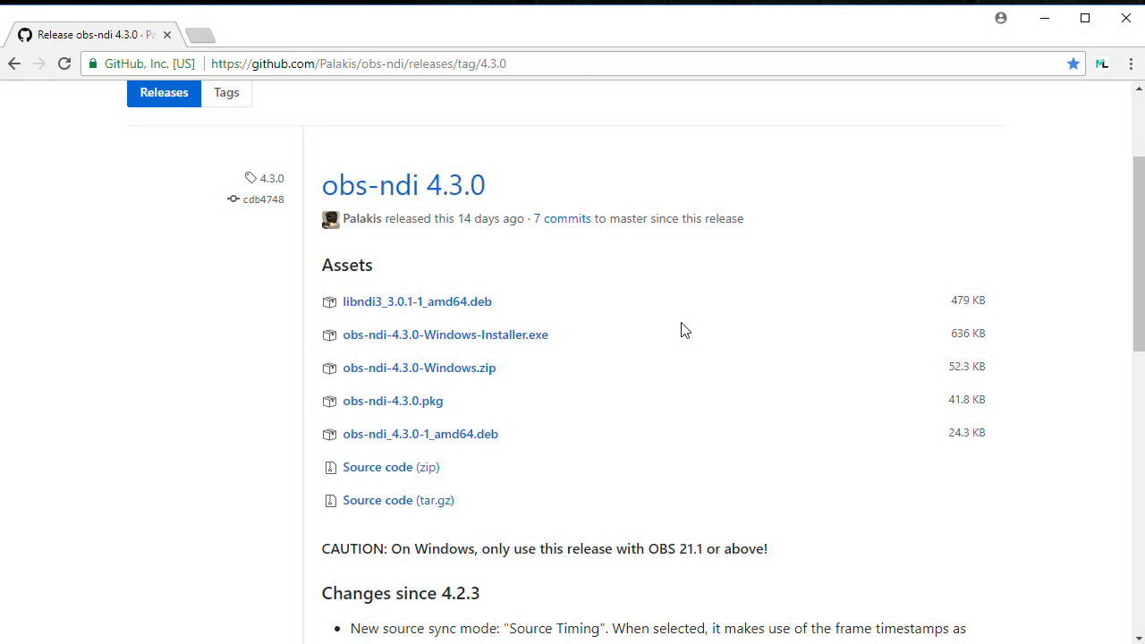
{"action": "scroll", "scroll_direction": "down", "scroll_amount": 3}
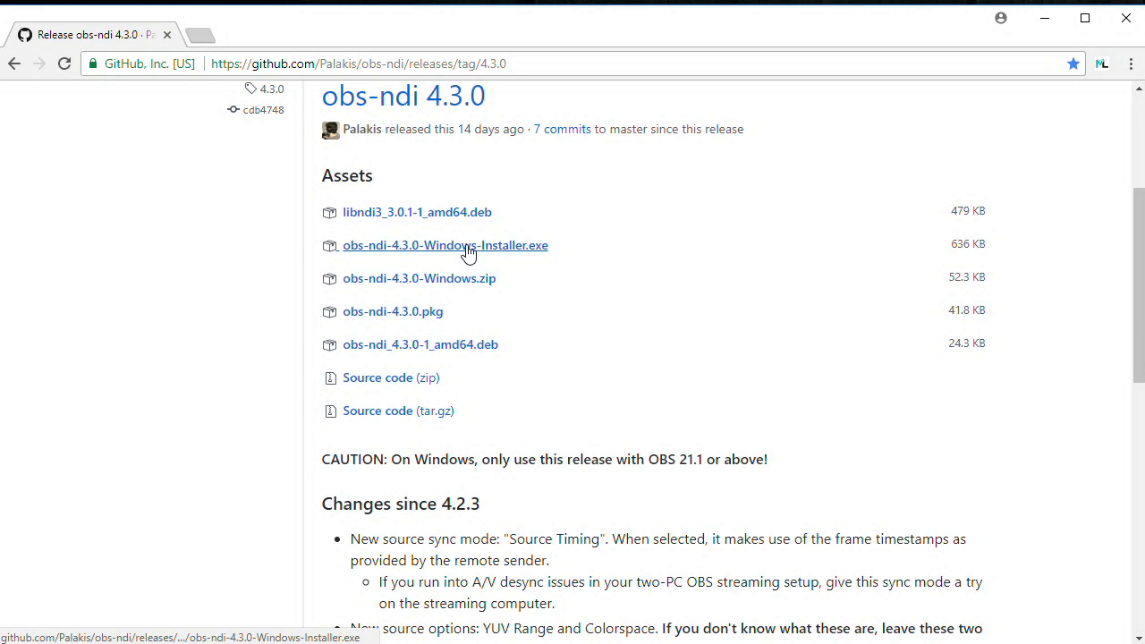
{"action": "left_click", "coordinate": [445, 245]}
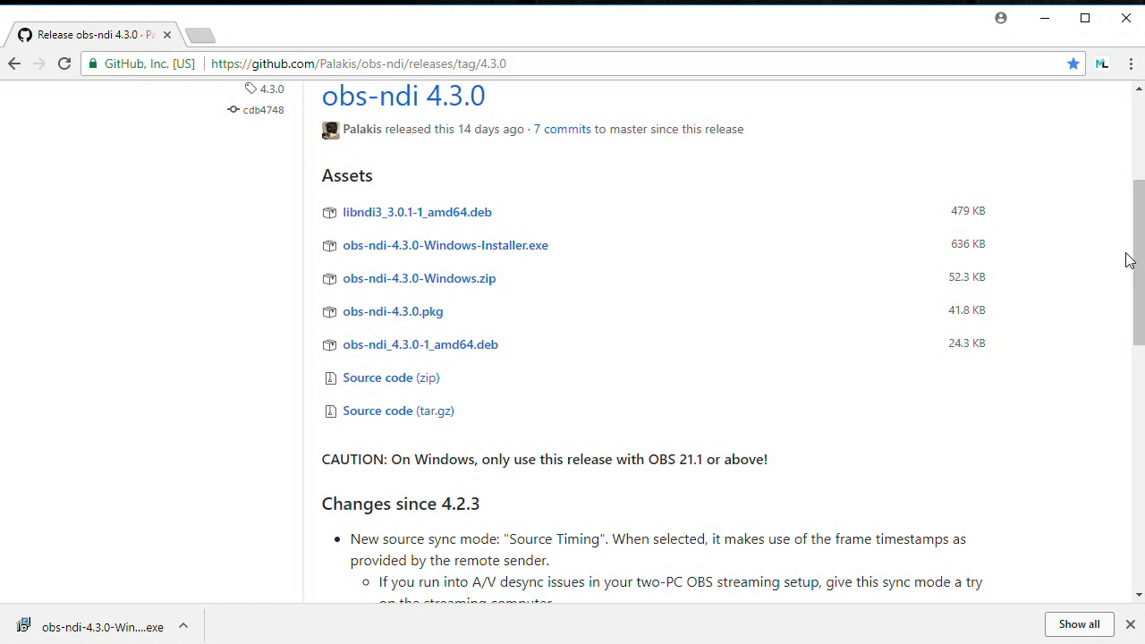
Step: After installing, check that OBS's source type list now includes NDI Source
{"action": "scroll", "scroll_direction": "down", "scroll_amount": 3}
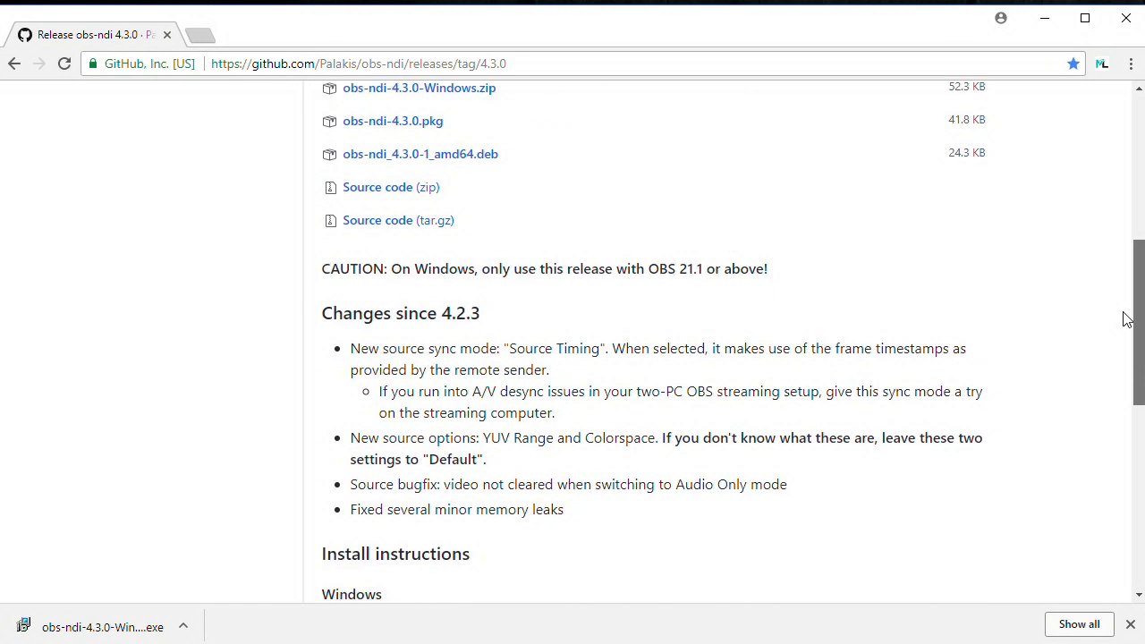
{"action": "scroll", "scroll_direction": "down", "scroll_amount": 3}
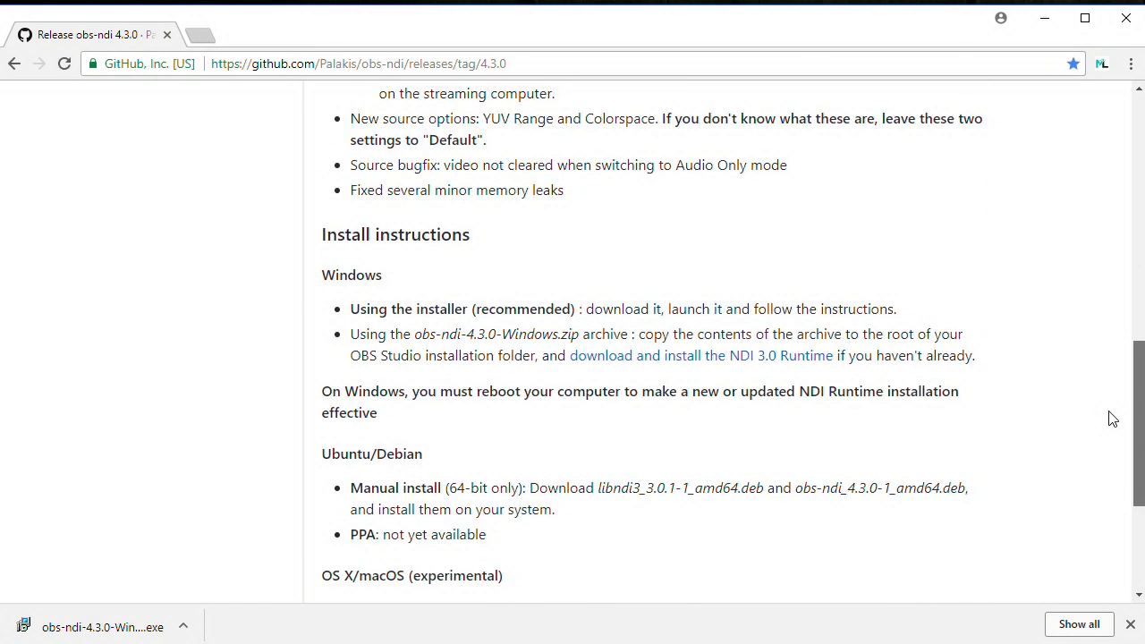
{"action": "mouse_move", "coordinate": [712, 355]}
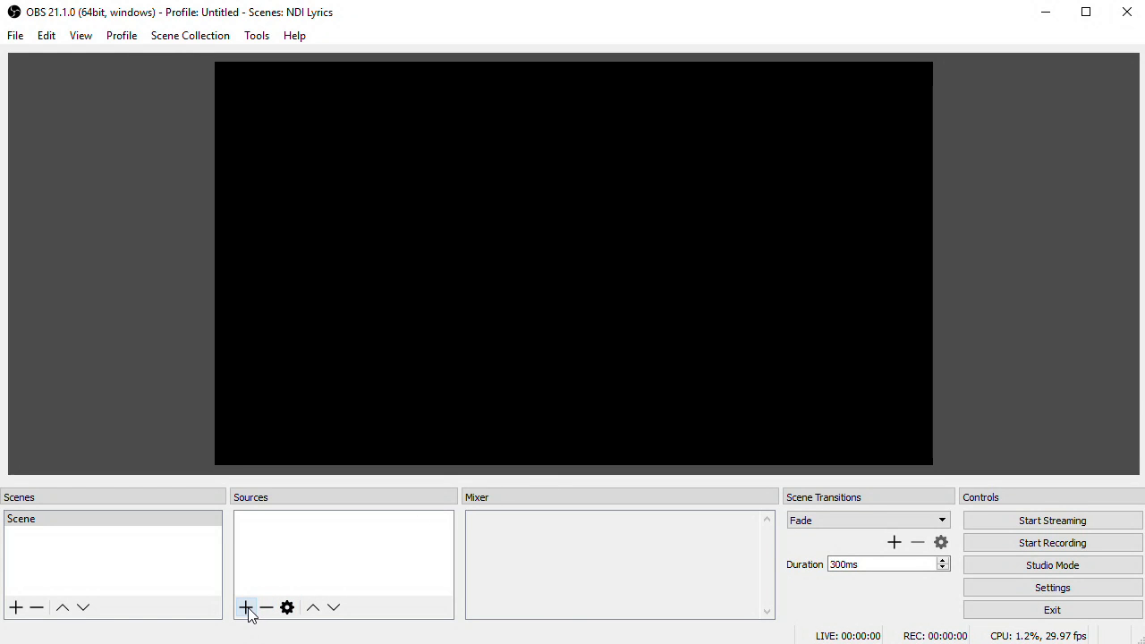
{"action": "left_click", "coordinate": [246, 608]}
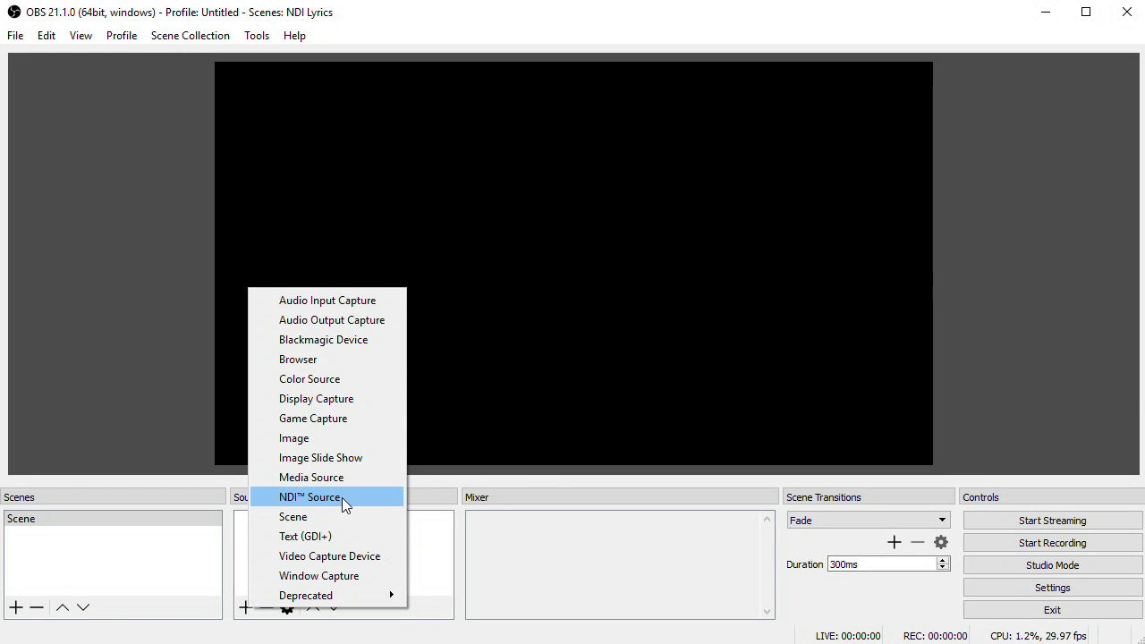
{"action": "mouse_move", "coordinate": [374, 506]}
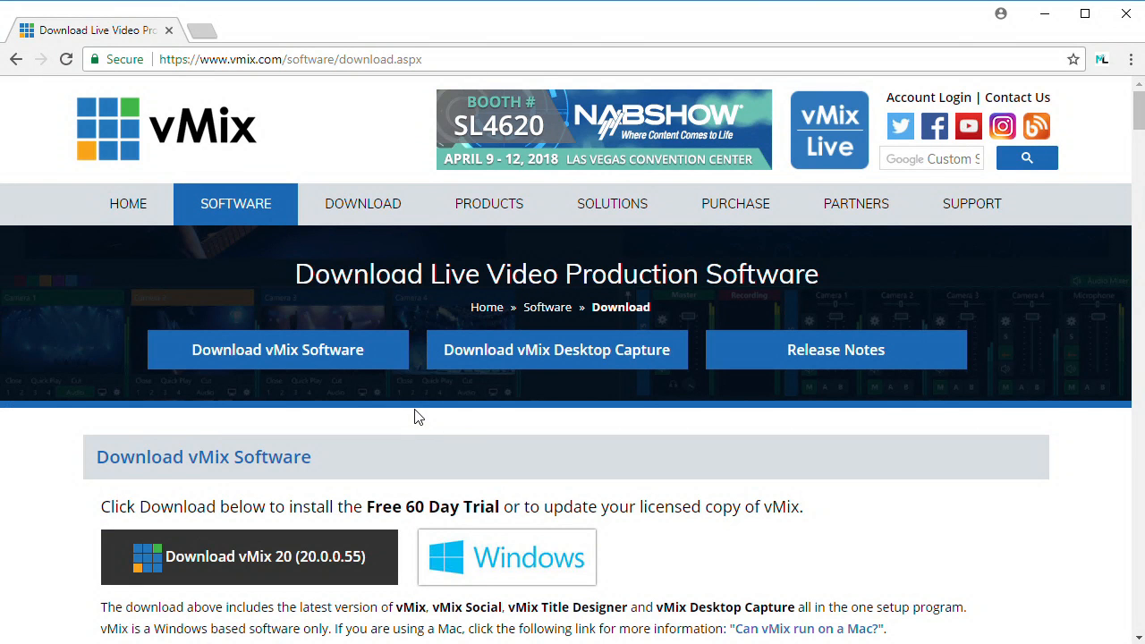
Step: Download vMix Desktop Capture for Windows (20.0.0.4) from the vMix site
{"action": "scroll", "scroll_direction": "down", "scroll_amount": 3}
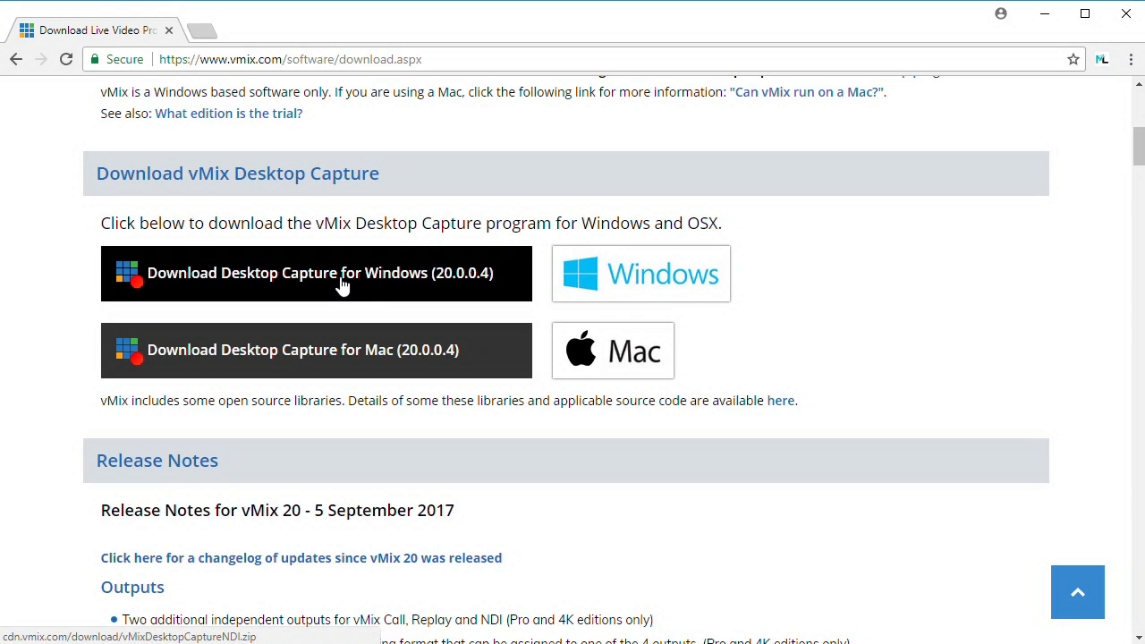
{"action": "left_click", "coordinate": [316, 273]}
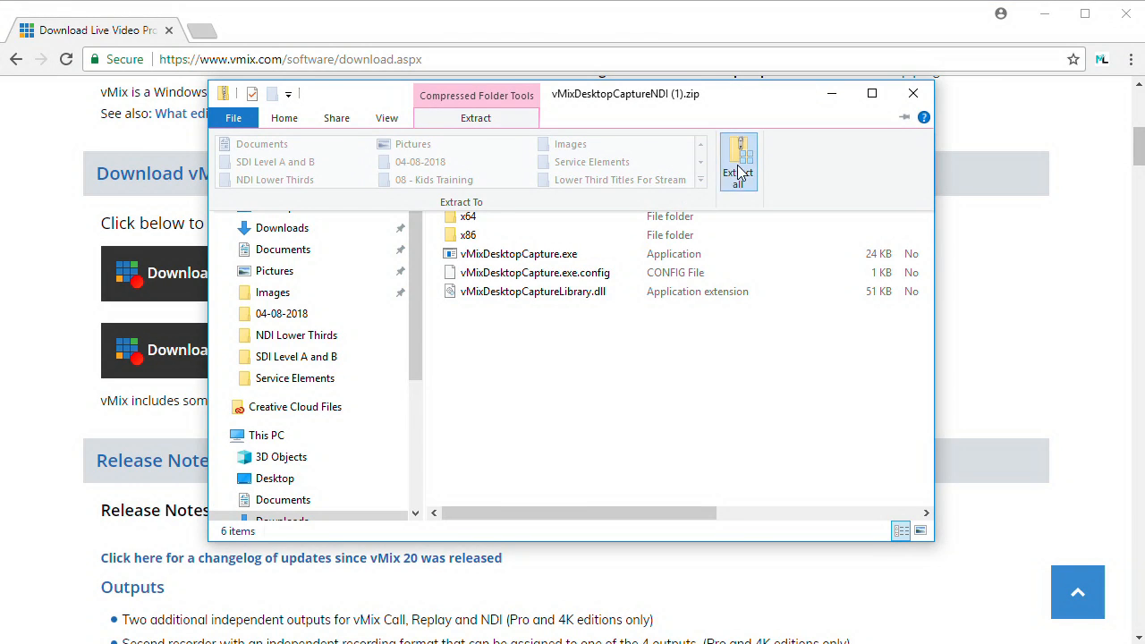
Step: Extract the vMix zip to its default folder and launch vMixDesktopCapture.exe
{"action": "left_click", "coordinate": [738, 166]}
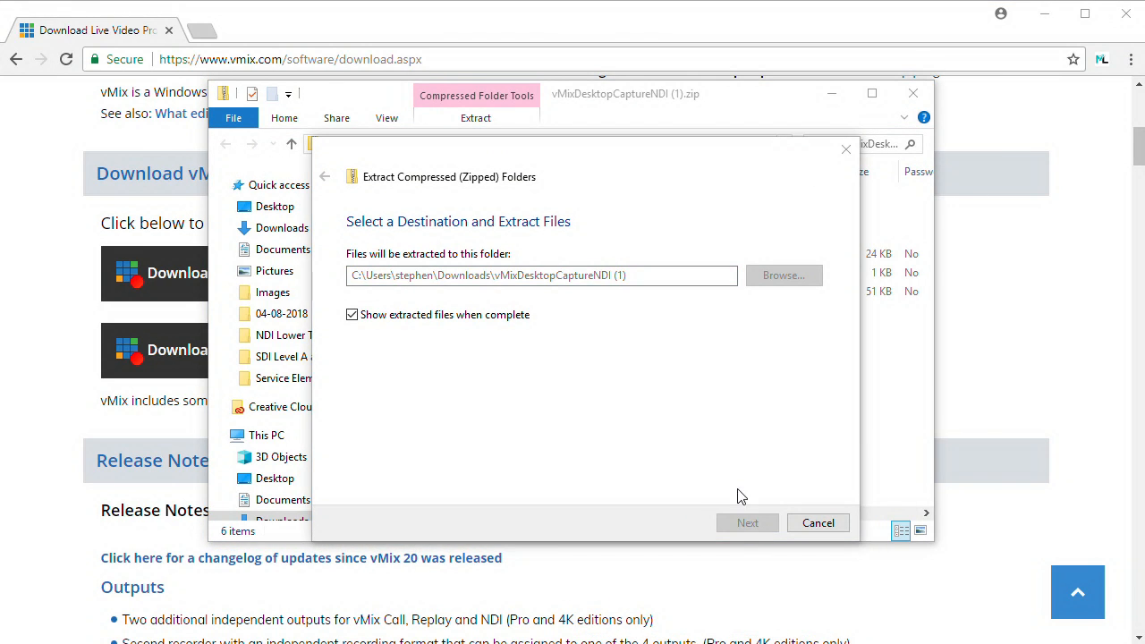
{"action": "left_click", "coordinate": [747, 523]}
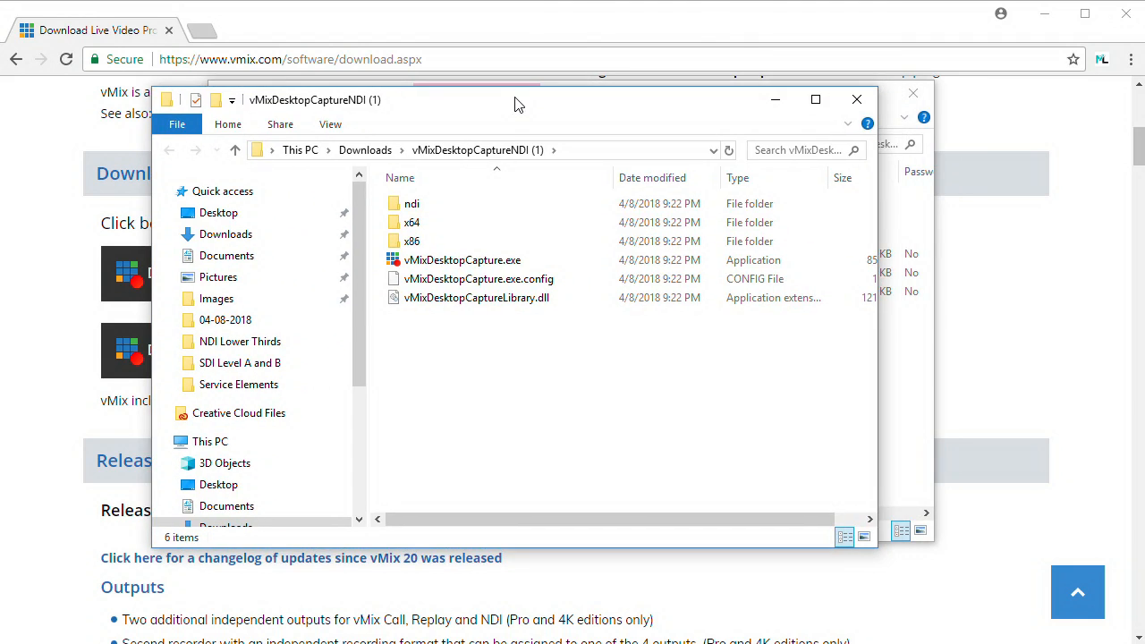
{"action": "double_click", "coordinate": [462, 260]}
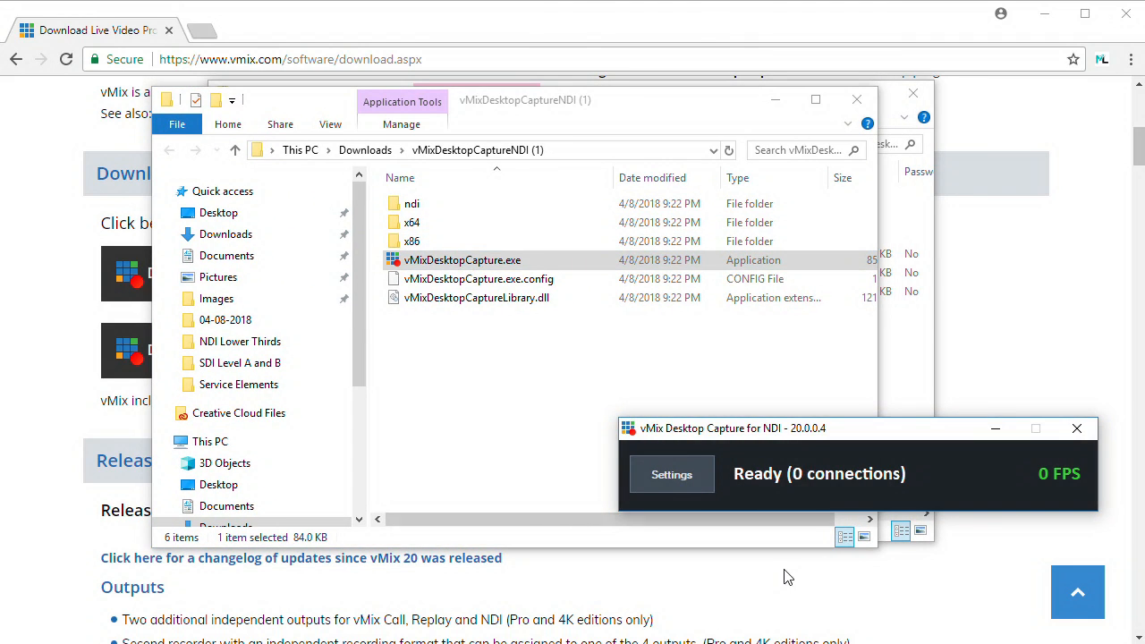
{"action": "left_click_drag", "start_coordinate": [734, 428], "coordinate": [435, 293]}
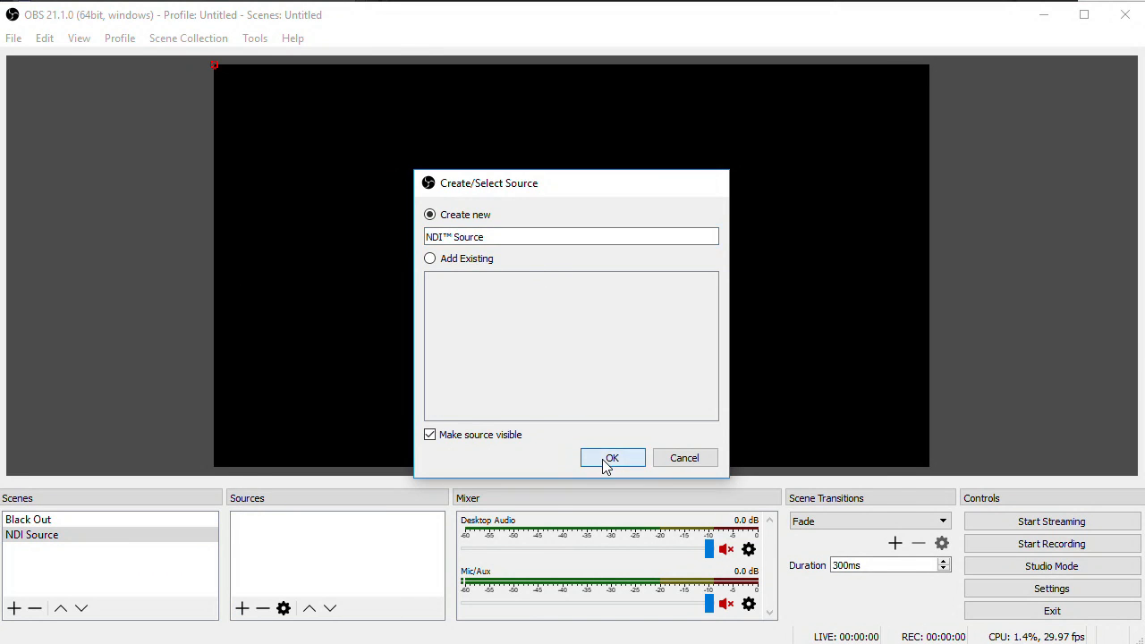
Step: Create a new source named NDI™ Source from the Create/Select Source dialog
{"action": "left_click", "coordinate": [612, 458]}
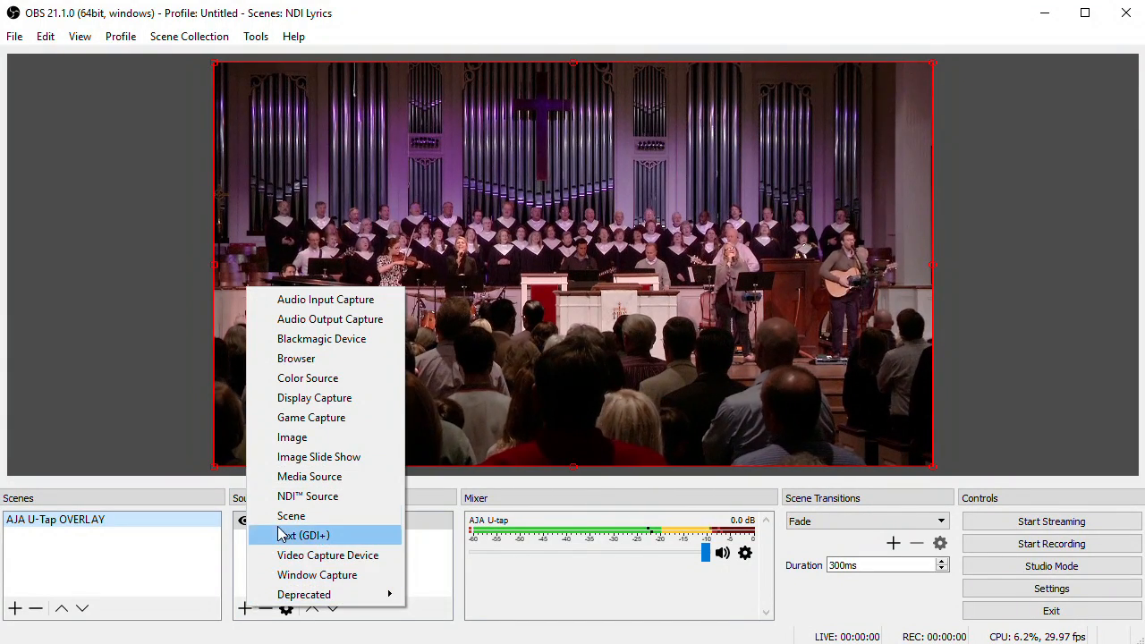
Step: Add an NDI source named 'NDI' to the overlay scene
{"action": "left_click", "coordinate": [307, 496]}
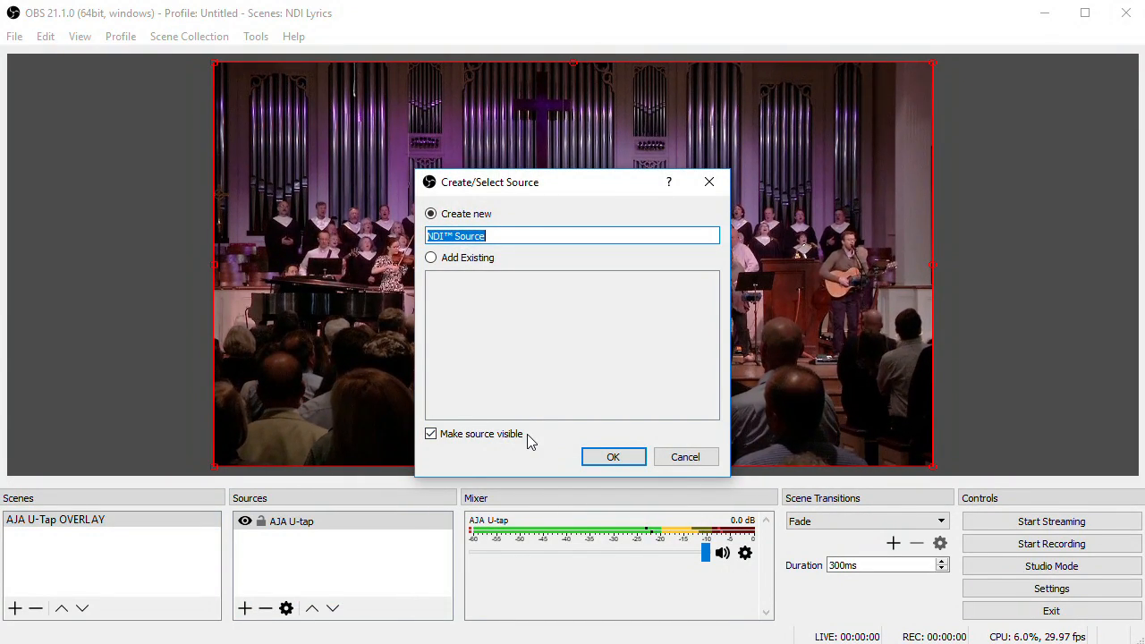
{"action": "type", "text": "NDI"}
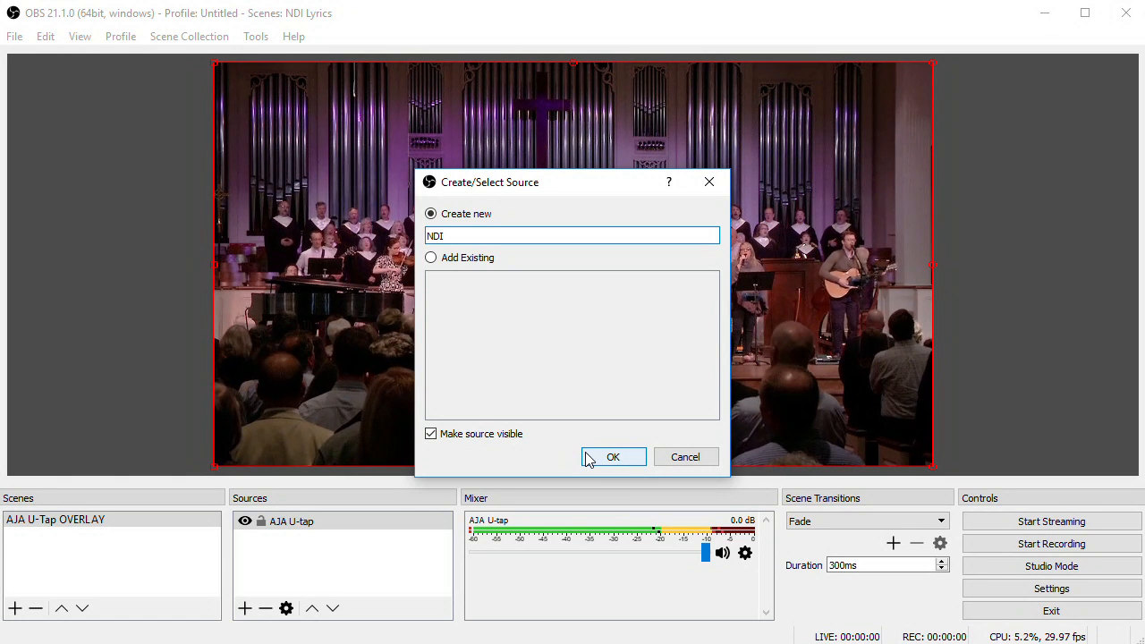
{"action": "left_click", "coordinate": [613, 457]}
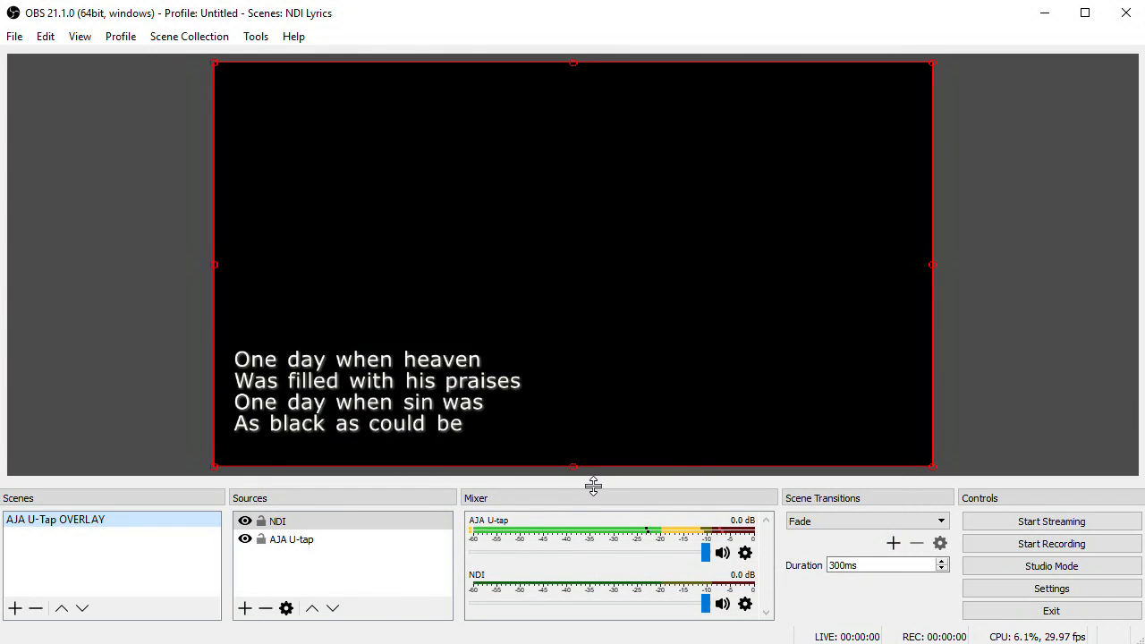
Step: Give the NDI source a Color Key filter with a custom black key color
{"action": "right_click", "coordinate": [278, 520]}
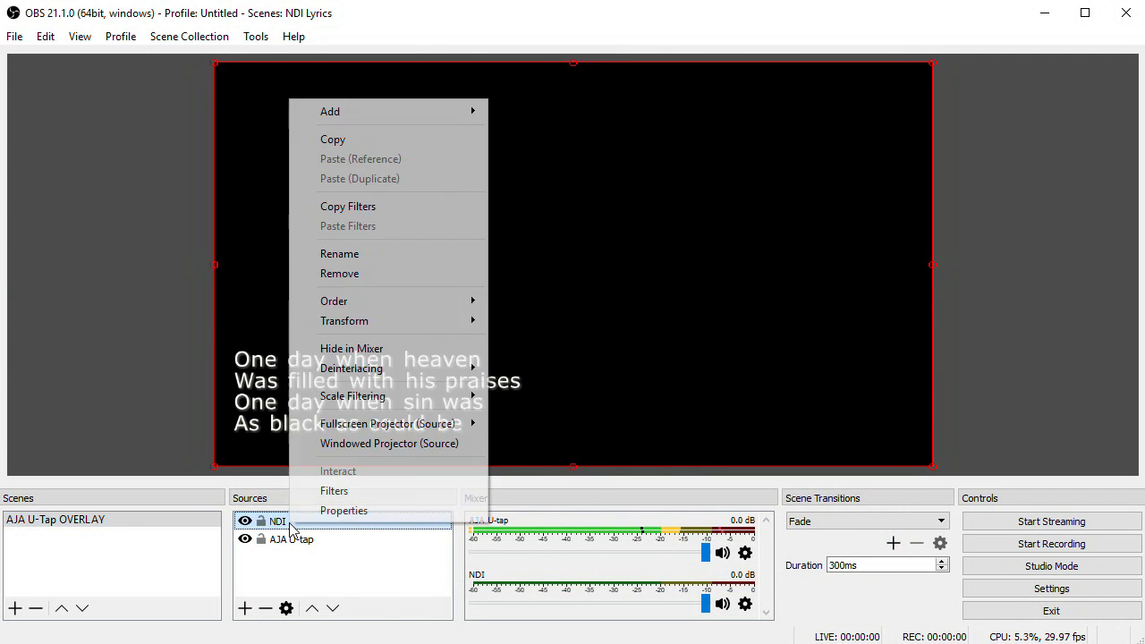
{"action": "mouse_move", "coordinate": [334, 491]}
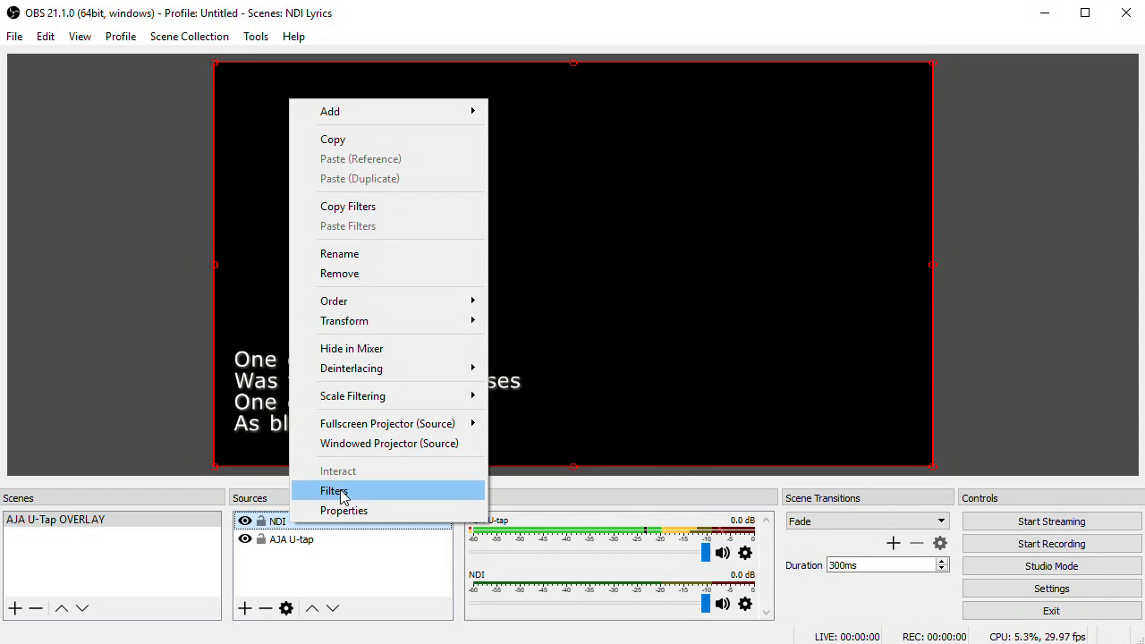
{"action": "left_click", "coordinate": [335, 490]}
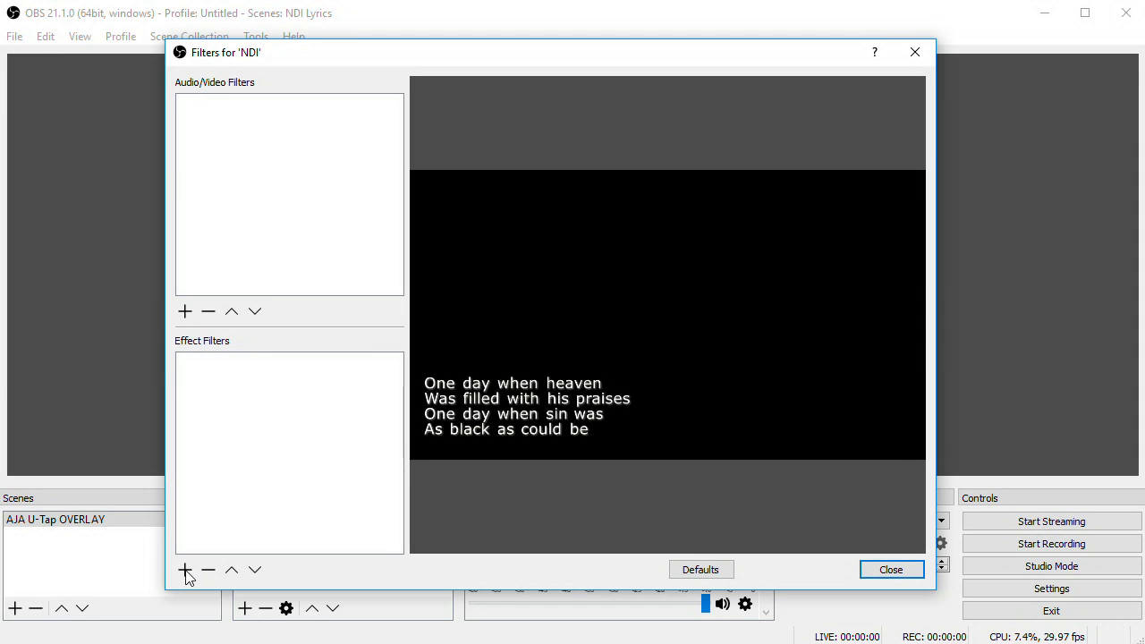
{"action": "left_click", "coordinate": [184, 570]}
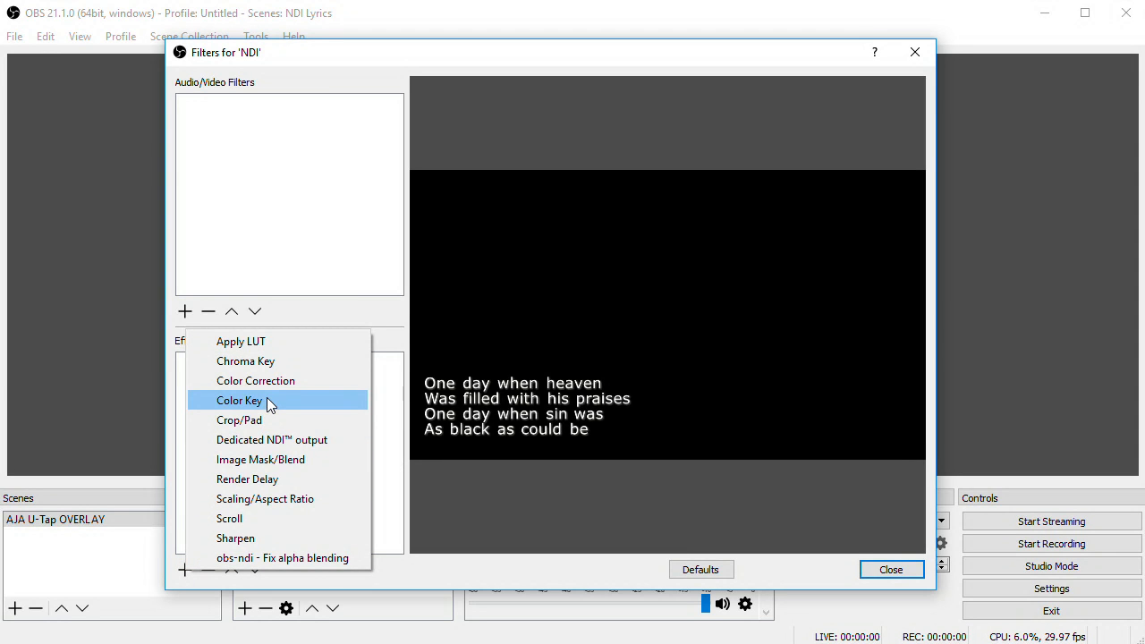
{"action": "left_click", "coordinate": [239, 400]}
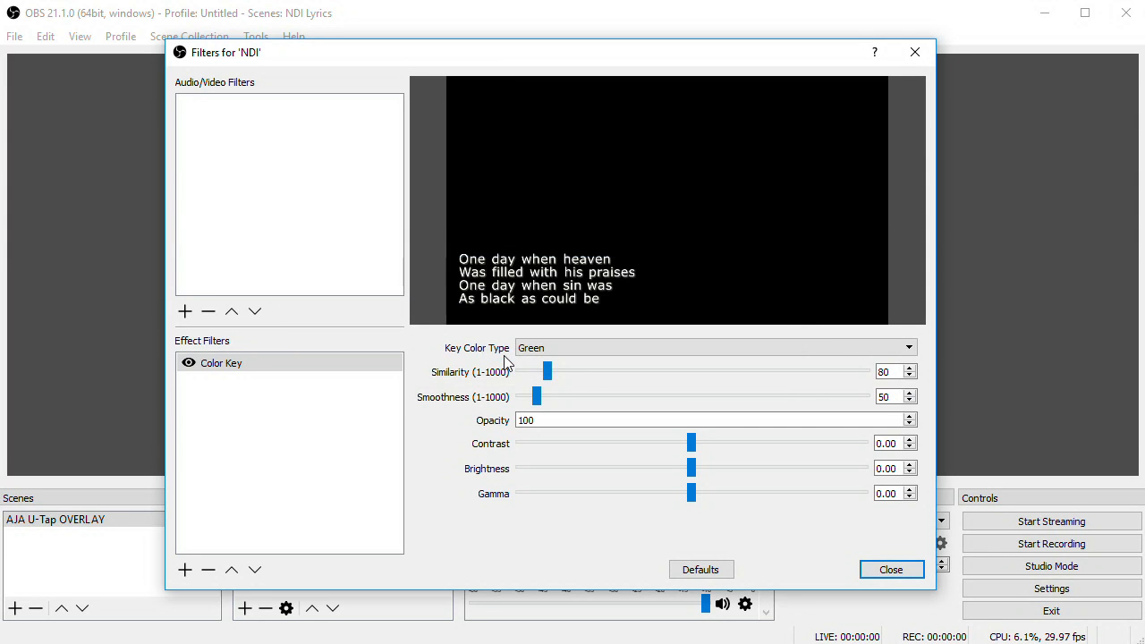
{"action": "left_click", "coordinate": [716, 347]}
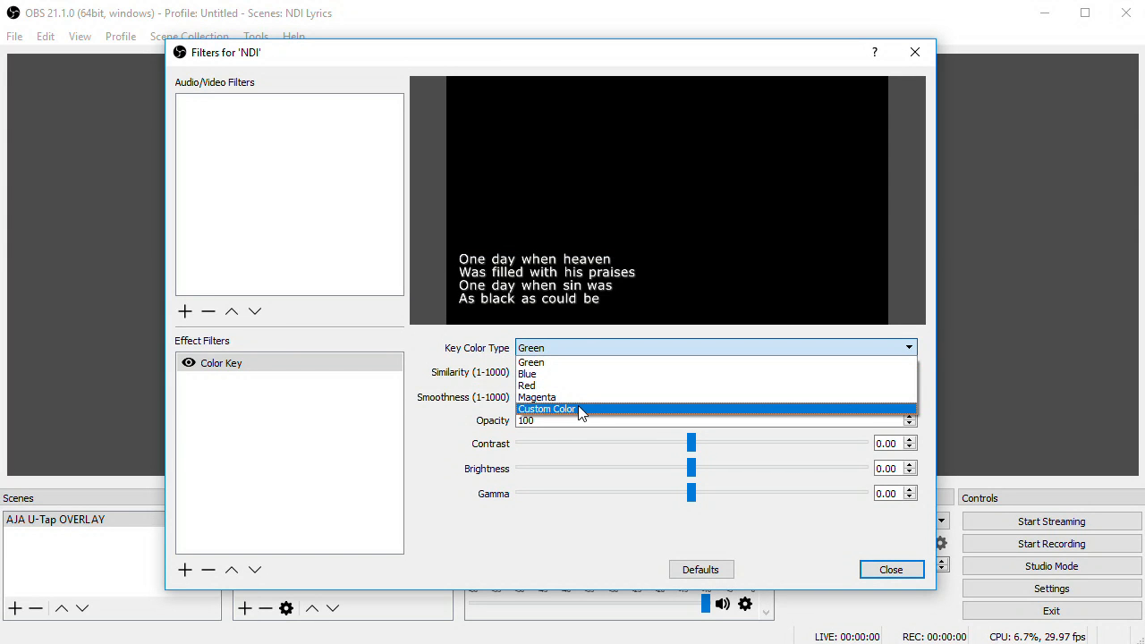
{"action": "left_click", "coordinate": [546, 409]}
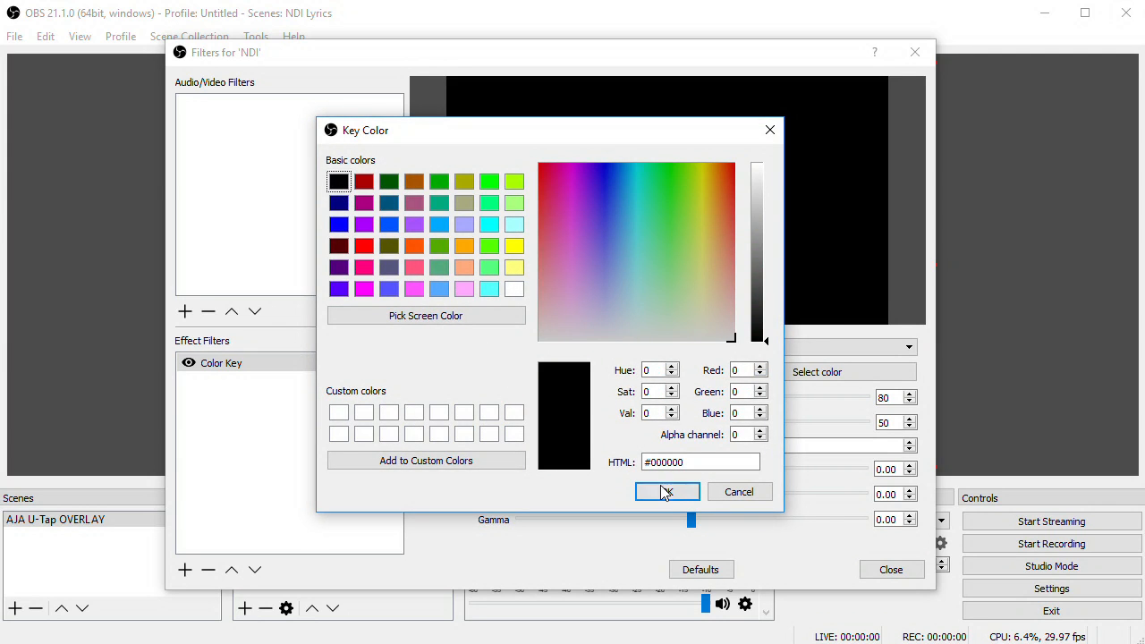
{"action": "left_click", "coordinate": [666, 491]}
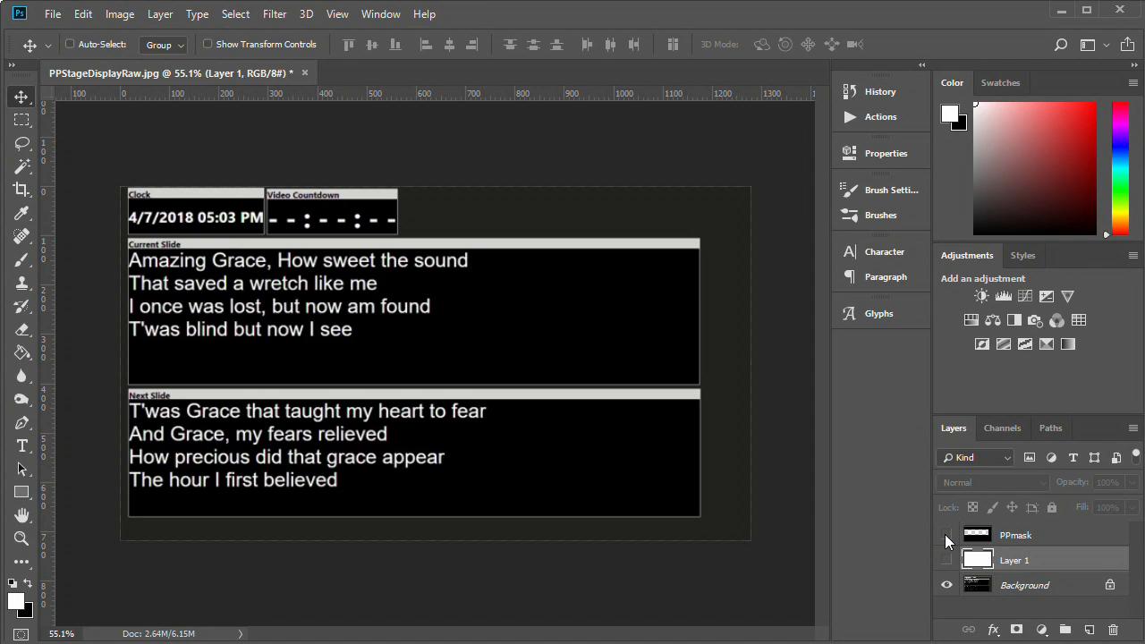
Step: Turn on PPmask's visibility and toggle Layer 1 to preview the mask
{"action": "left_click", "coordinate": [946, 535]}
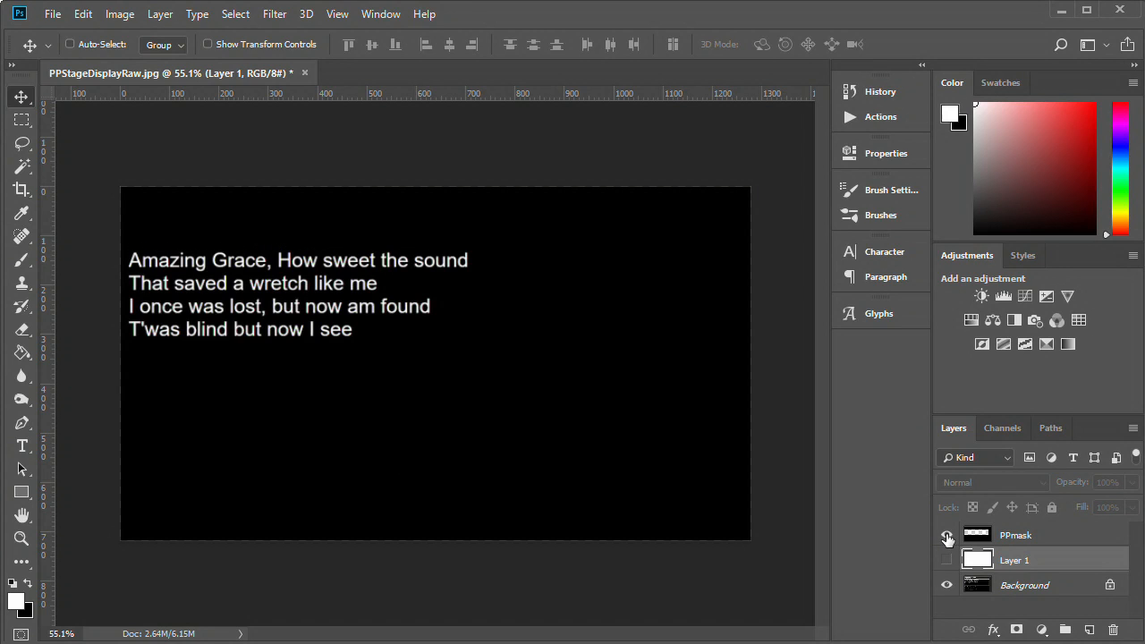
{"action": "left_click", "coordinate": [947, 560]}
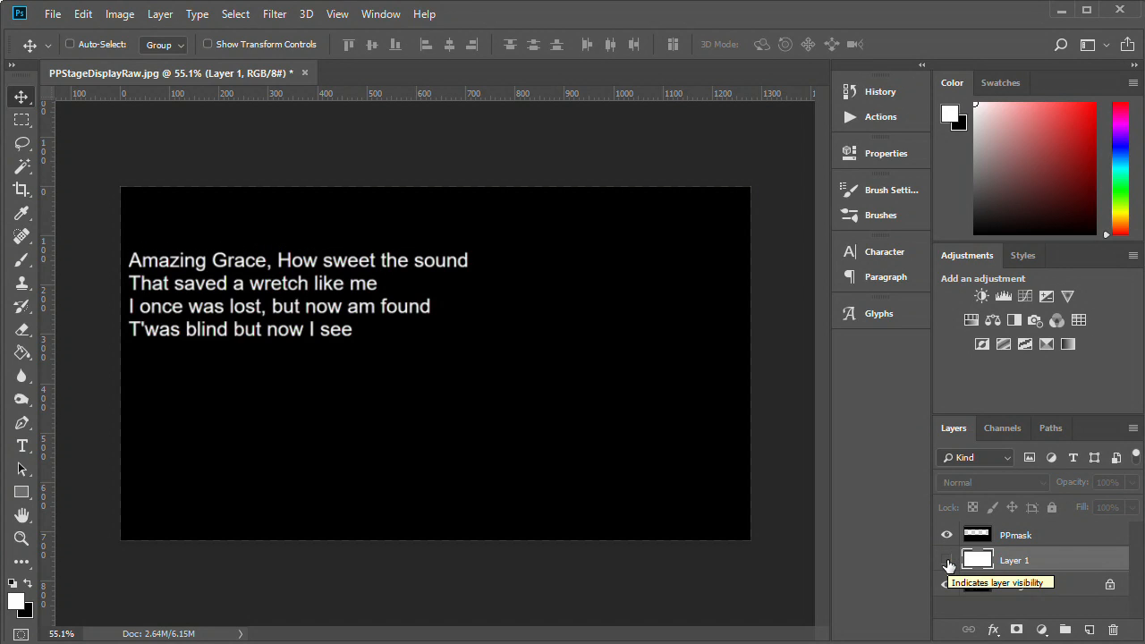
{"action": "left_click", "coordinate": [947, 560]}
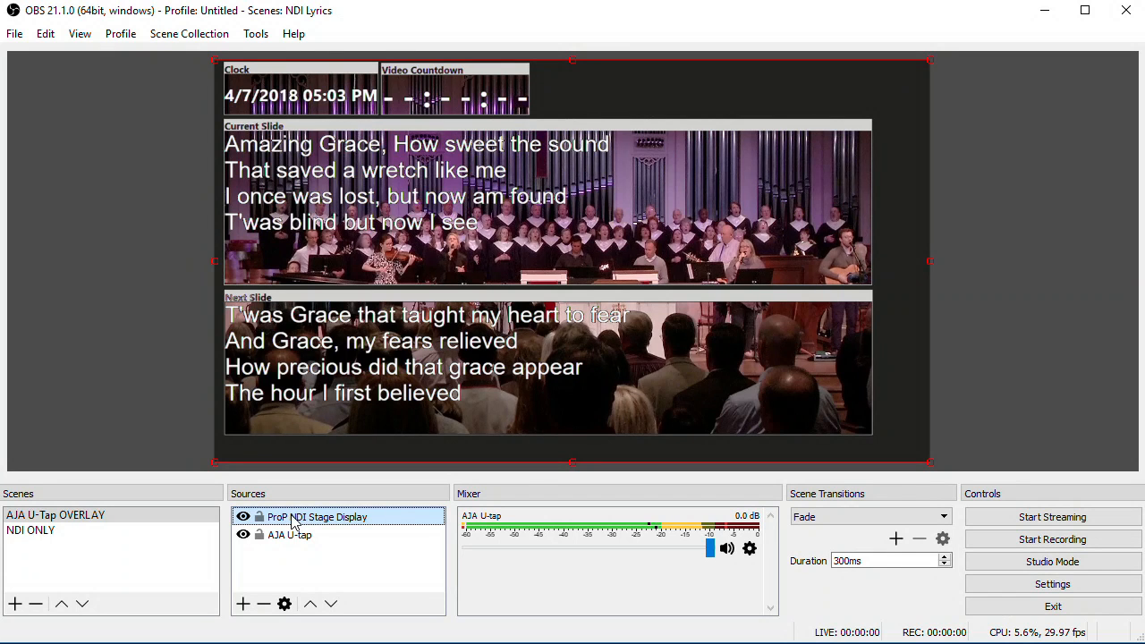
Step: Add an Image Mask/Blend filter using PPmask.jpg to the ProP NDI Stage Display source
{"action": "double_click", "coordinate": [319, 517]}
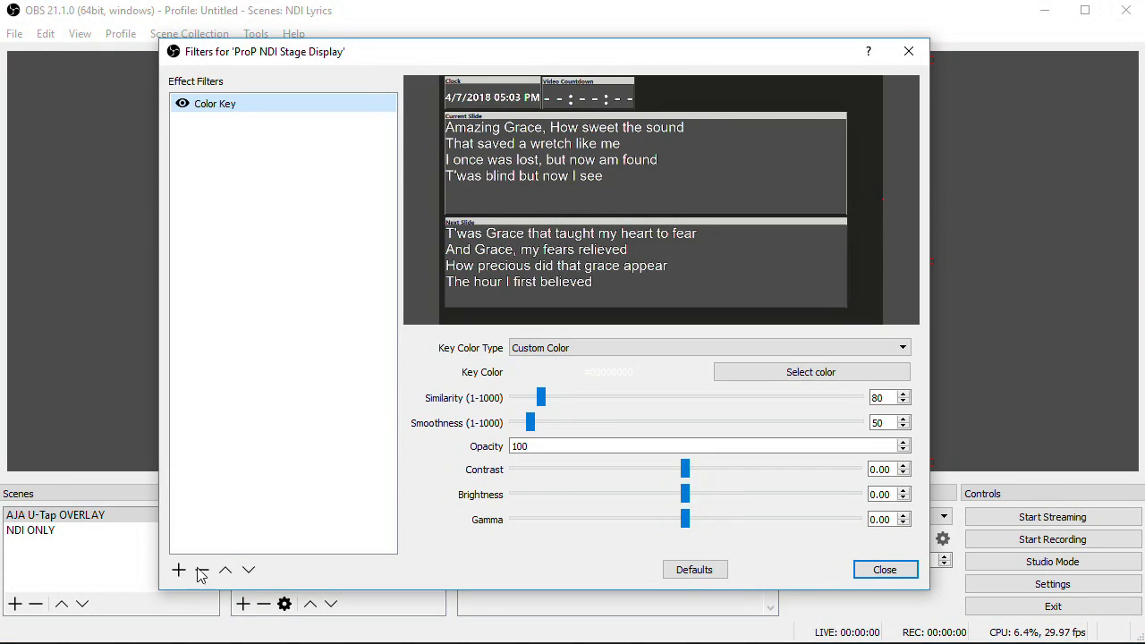
{"action": "left_click", "coordinate": [178, 570]}
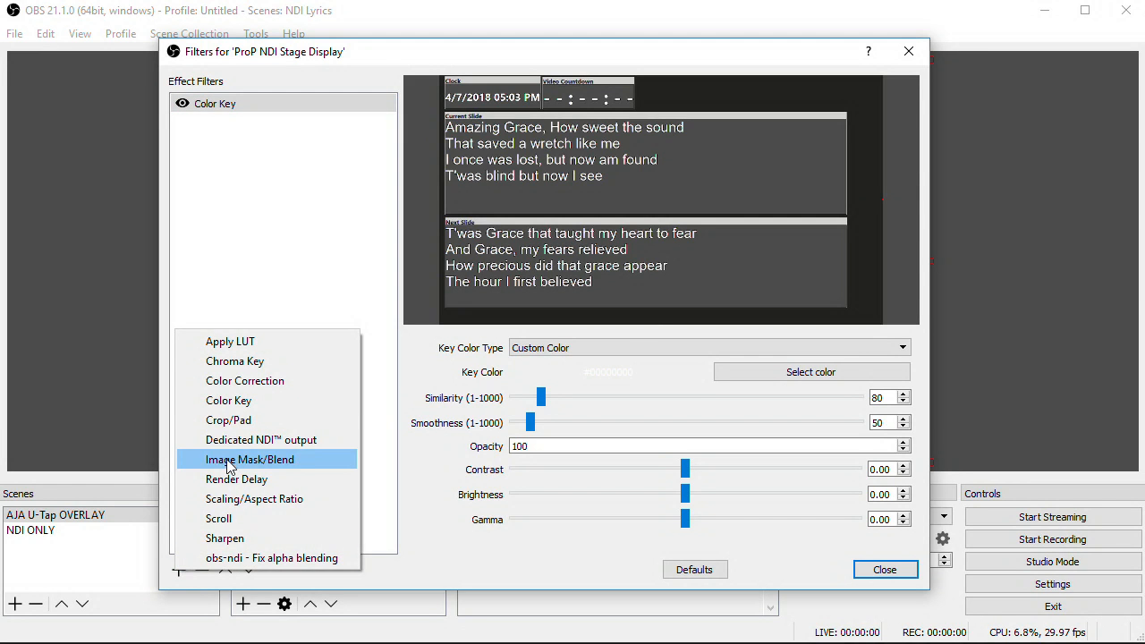
{"action": "left_click", "coordinate": [250, 459]}
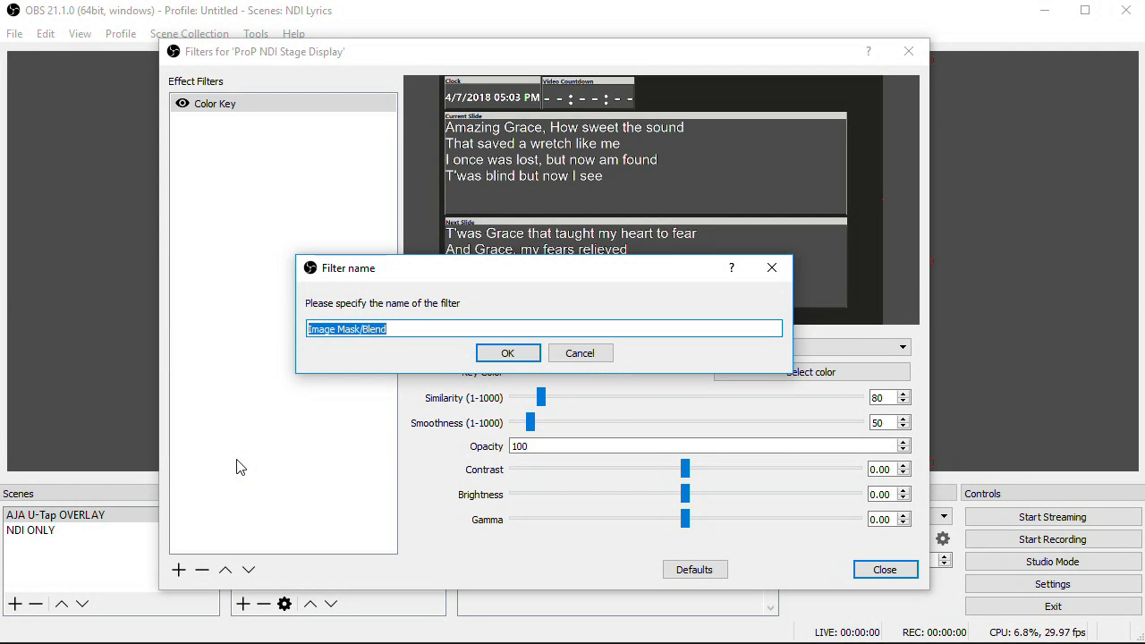
{"action": "left_click", "coordinate": [508, 353]}
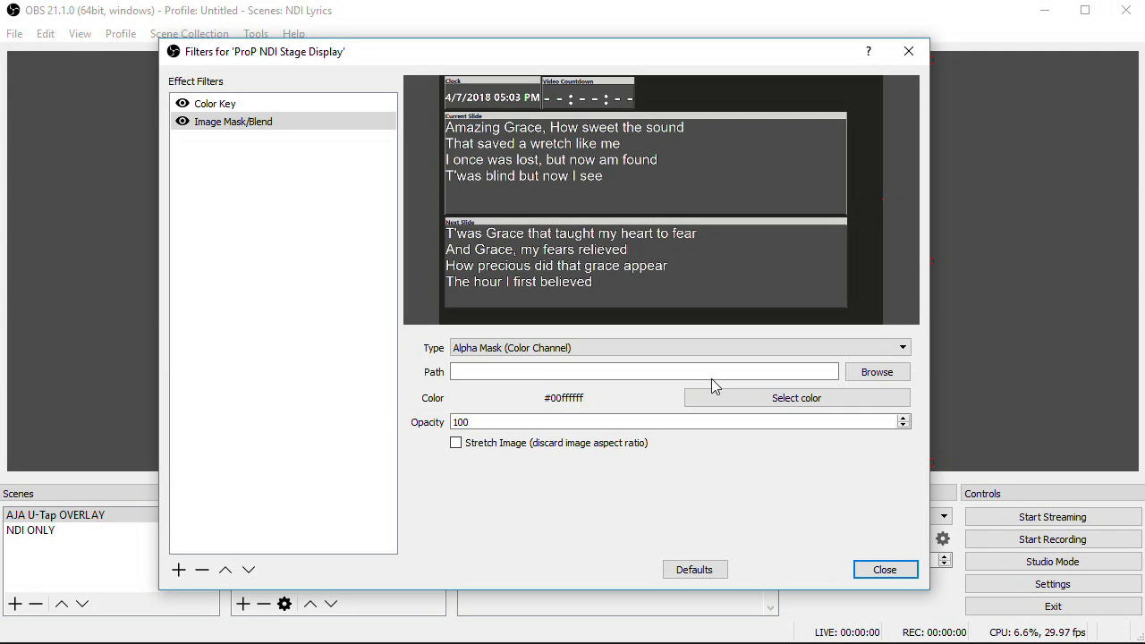
{"action": "left_click", "coordinate": [877, 371]}
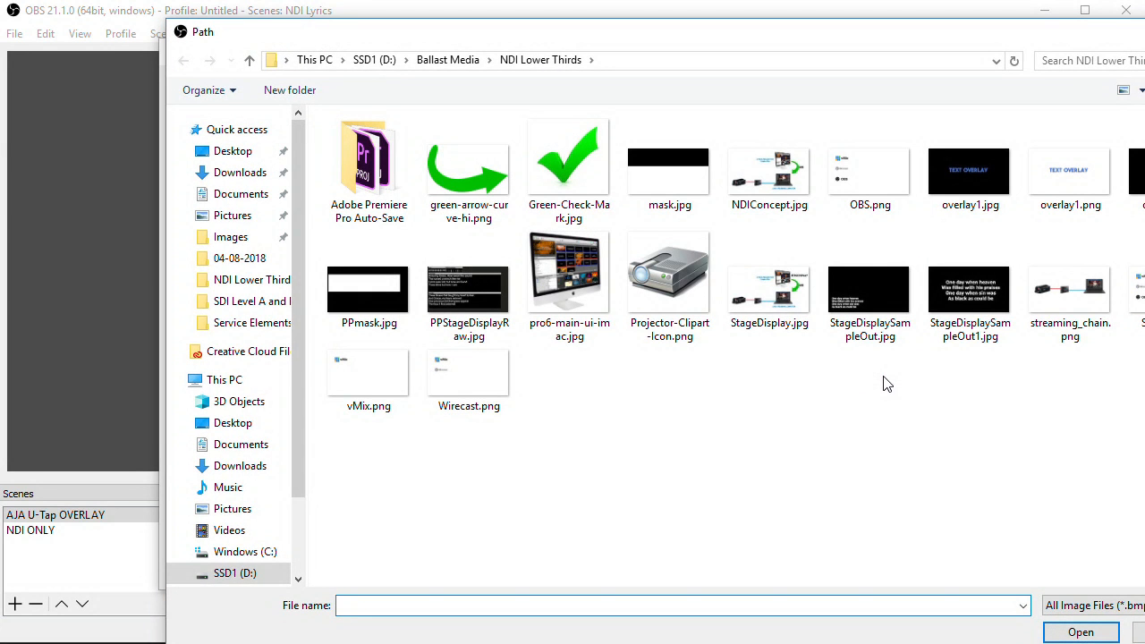
{"action": "left_click", "coordinate": [1081, 631]}
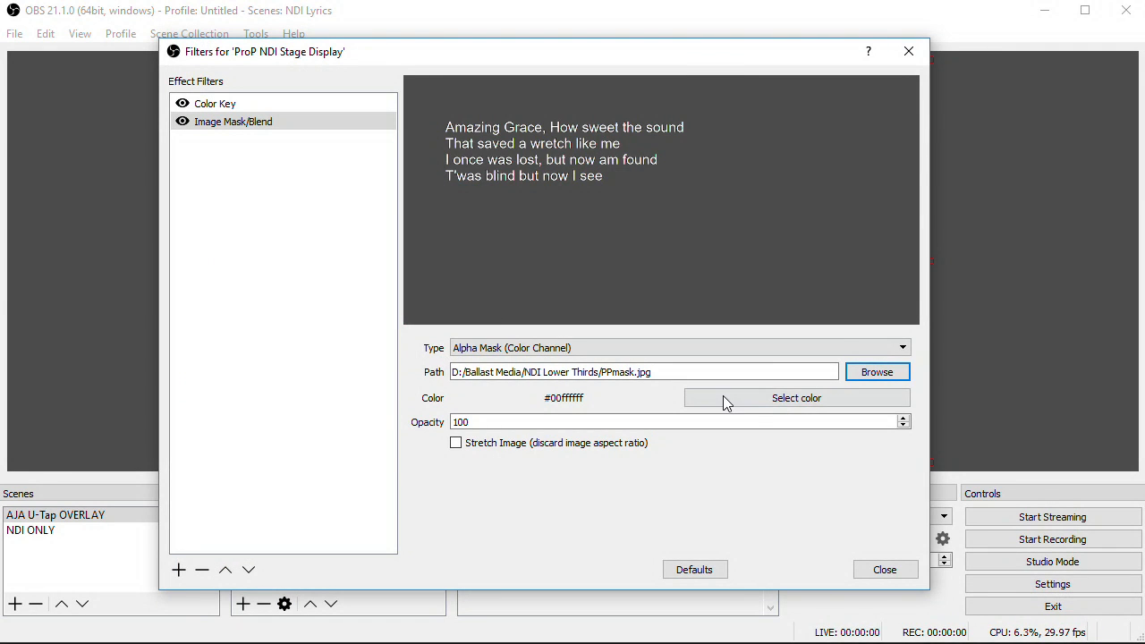
{"action": "left_click", "coordinate": [795, 397]}
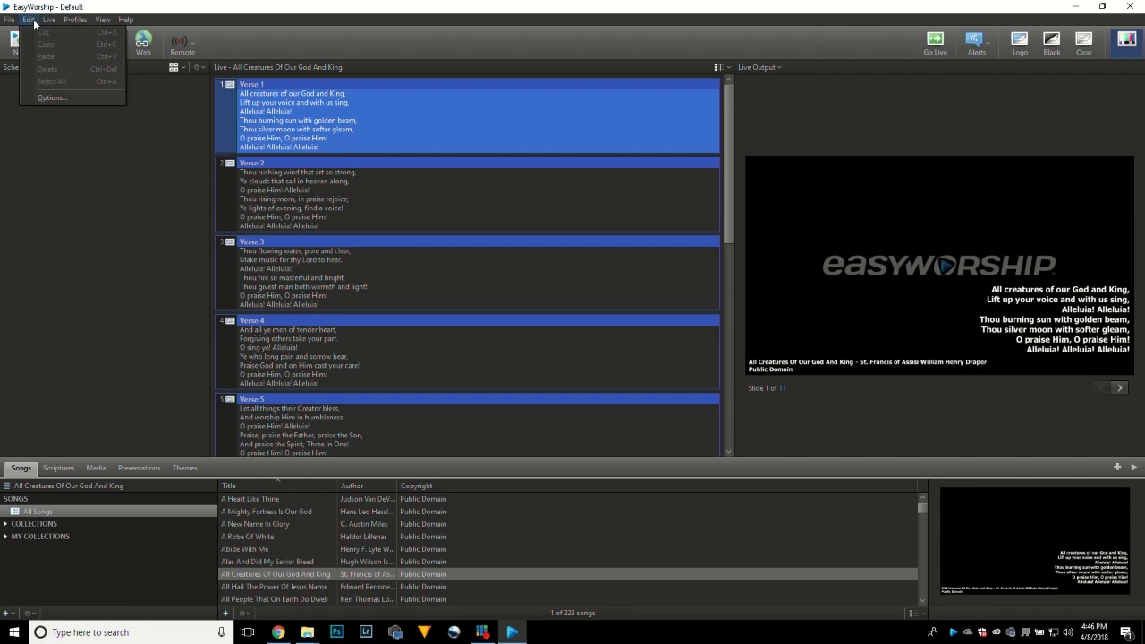
Step: Open EasyWorship's options to view the NDI Stream live output settings
{"action": "left_click", "coordinate": [52, 96]}
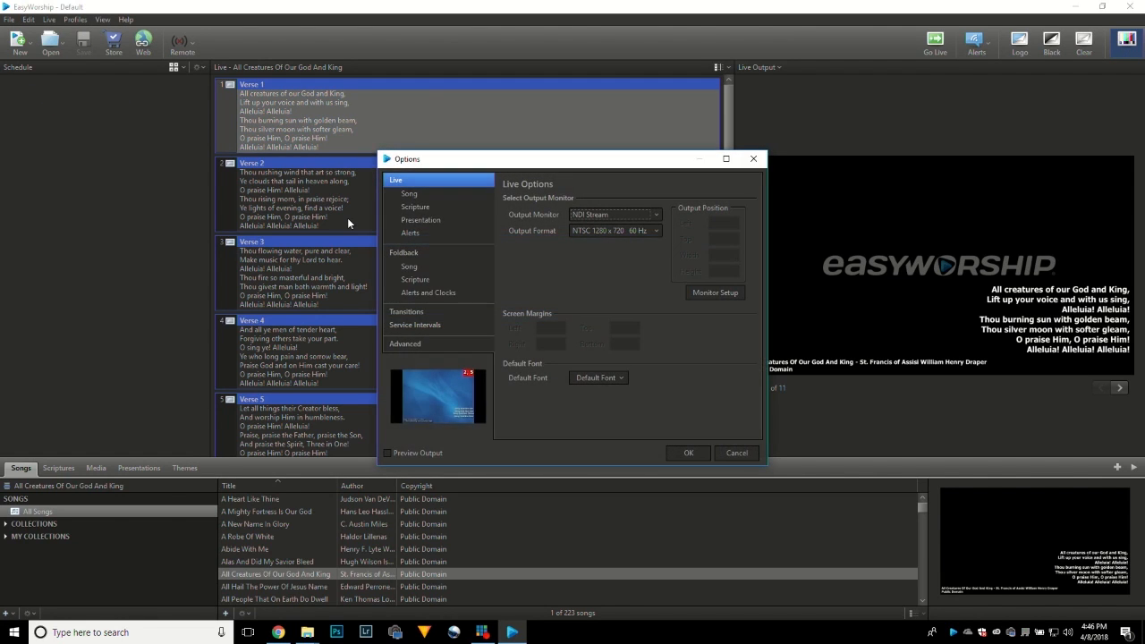